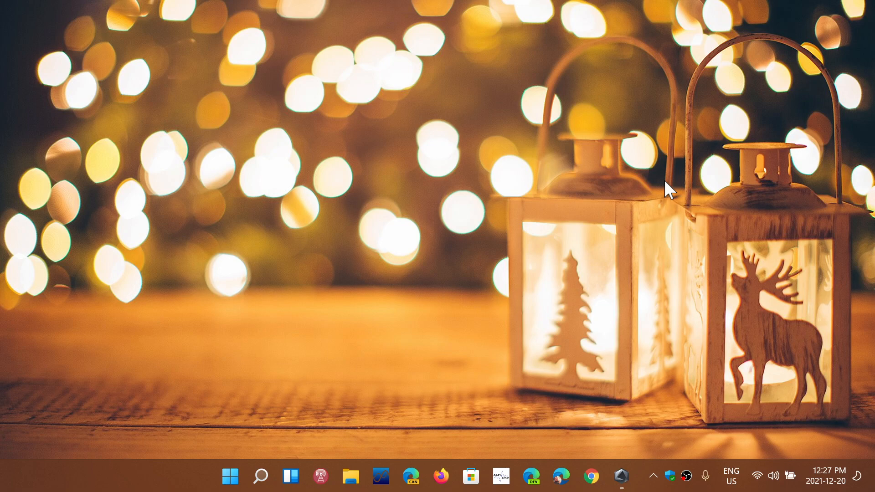
{"action": "mouse_move", "coordinate": [677, 328]}
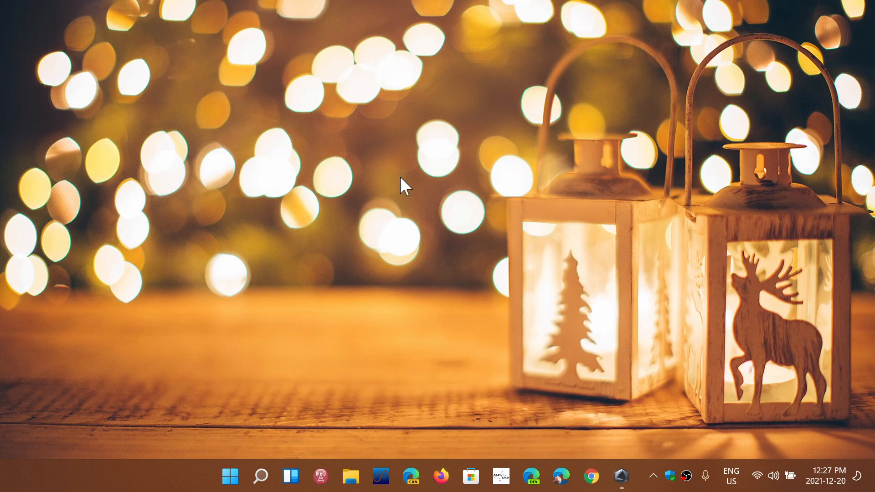
{"action": "mouse_move", "coordinate": [514, 267]}
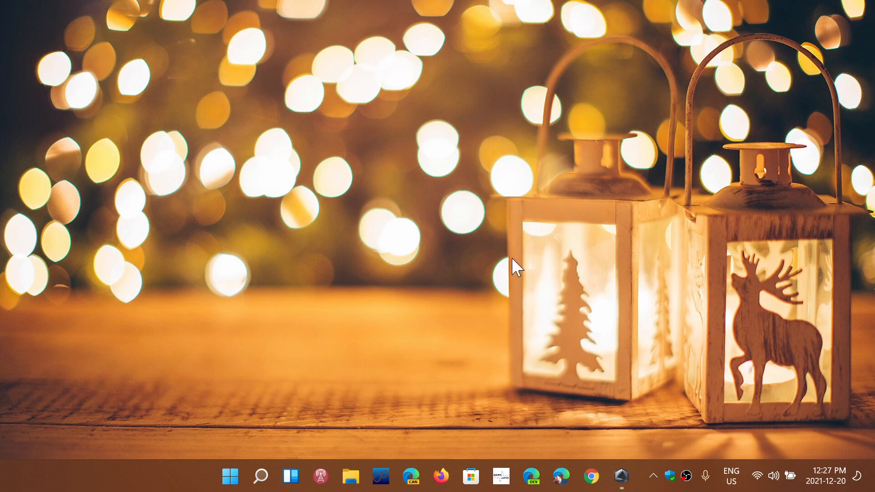
{"action": "mouse_move", "coordinate": [598, 323]}
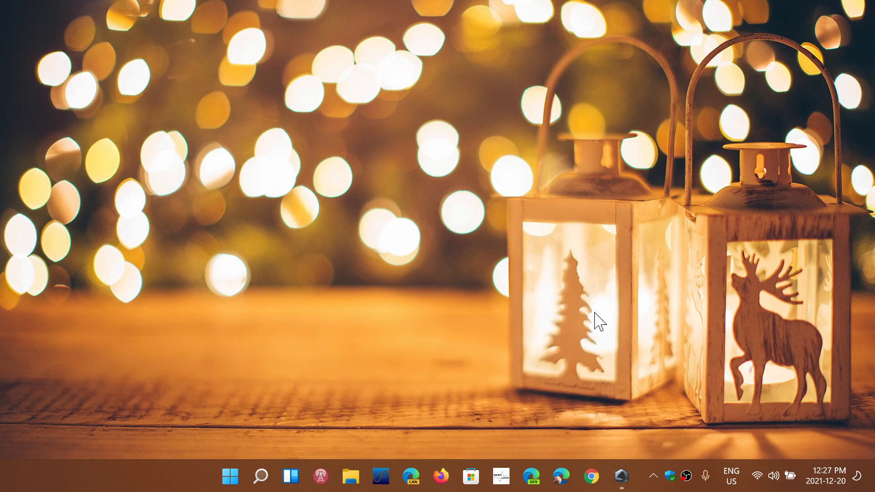
{"action": "mouse_move", "coordinate": [609, 403]}
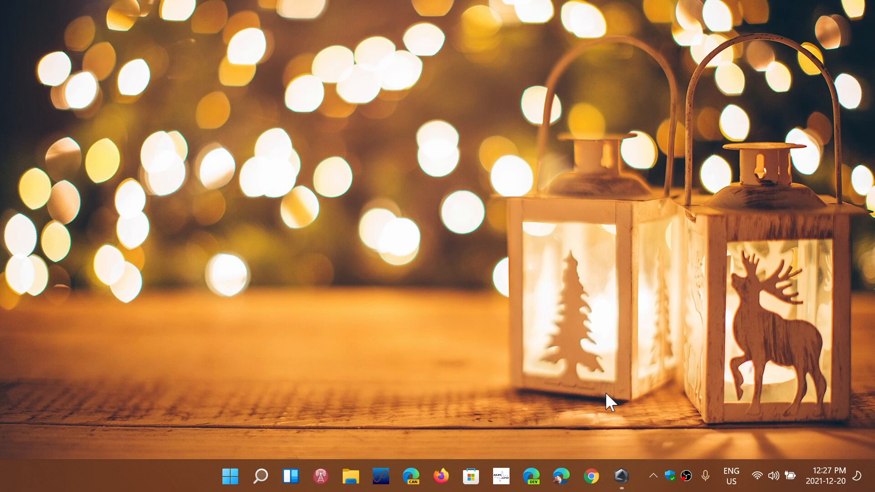
Review hardware stats in ASUS Armoury Crate, then close it.
{"action": "left_click", "coordinate": [621, 476]}
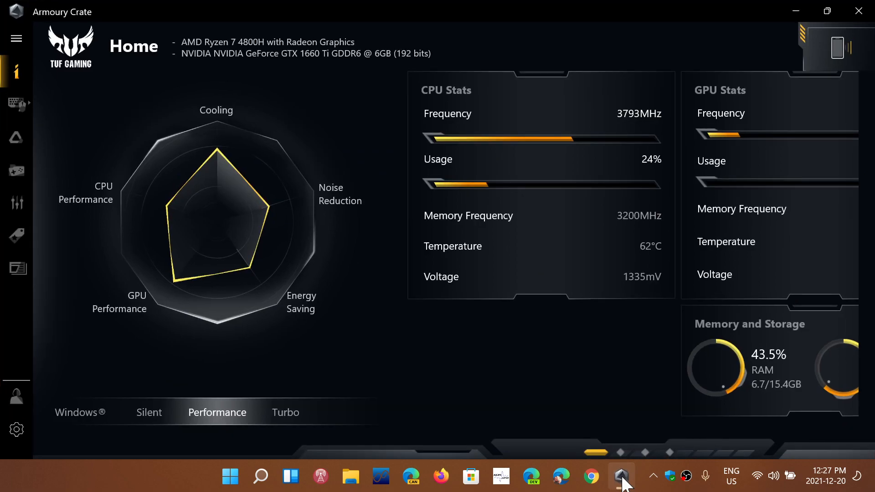
{"action": "mouse_move", "coordinate": [543, 373]}
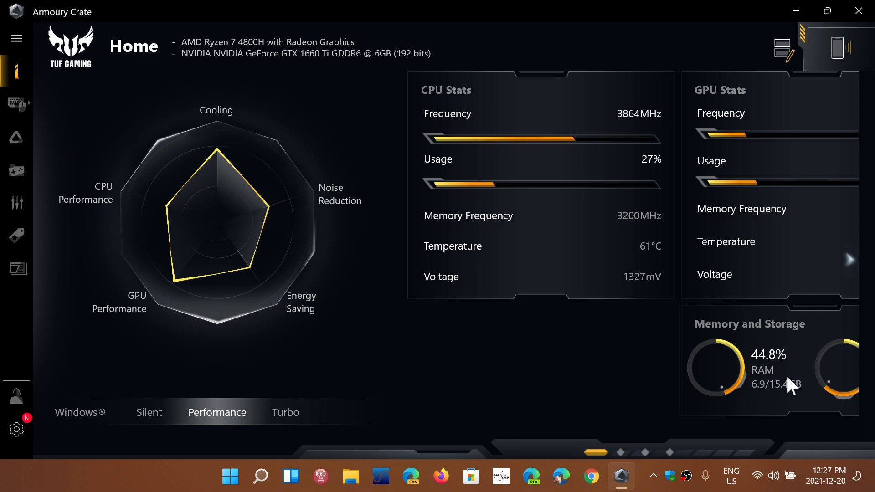
{"action": "scroll", "scroll_direction": "right", "scroll_amount": 3}
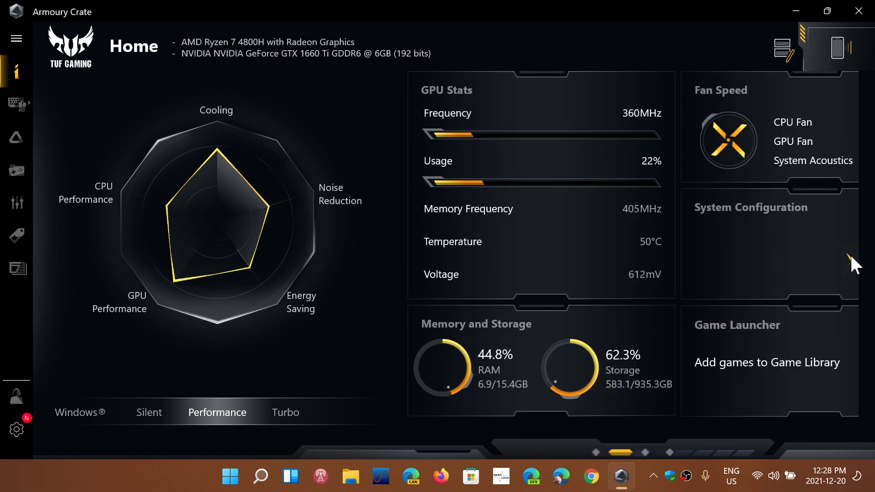
{"action": "mouse_move", "coordinate": [693, 340]}
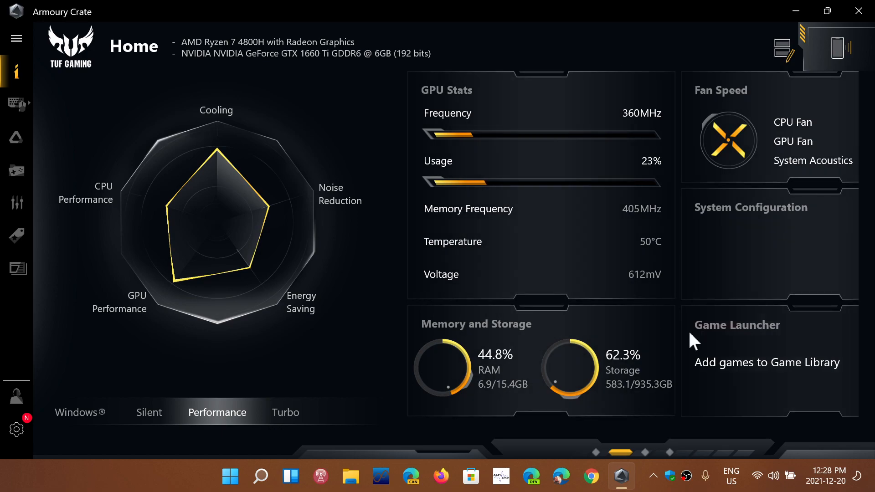
{"action": "mouse_move", "coordinate": [851, 268]}
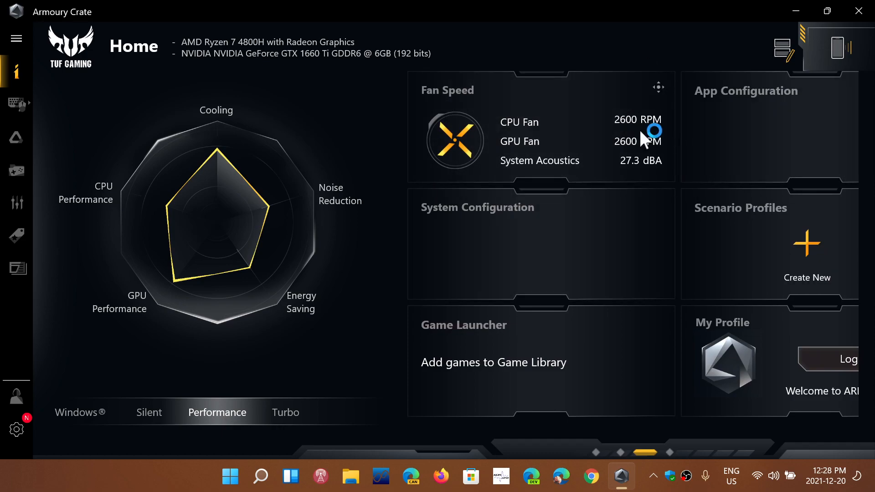
{"action": "mouse_move", "coordinate": [689, 302]}
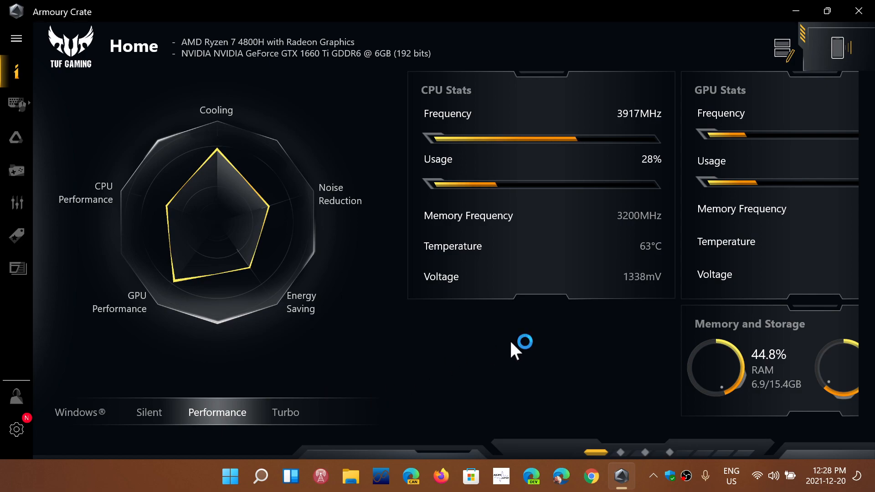
{"action": "mouse_move", "coordinate": [492, 377]}
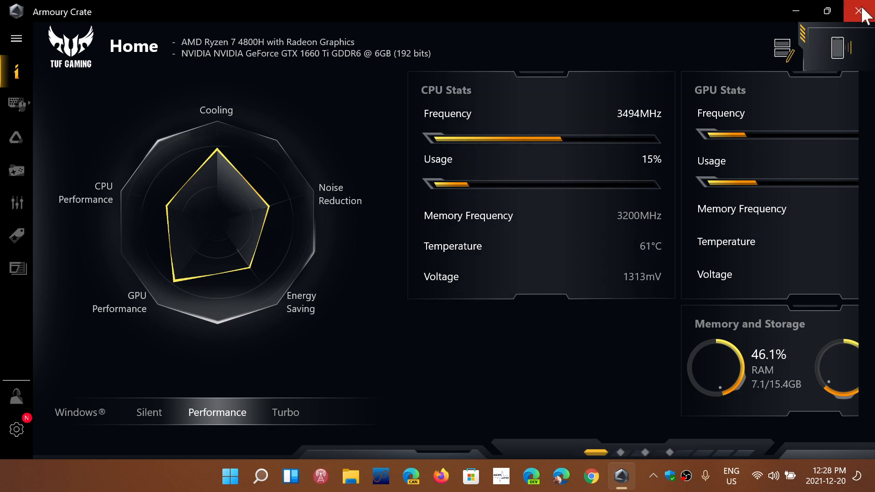
{"action": "left_click", "coordinate": [864, 10]}
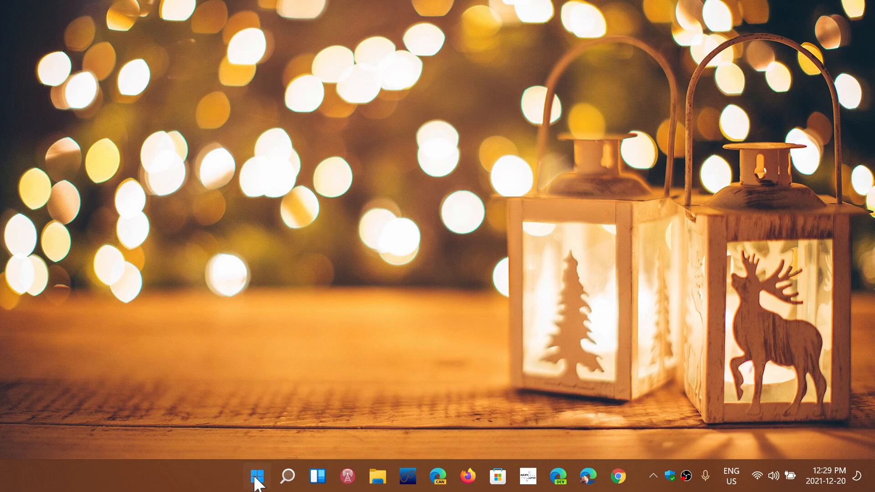
{"action": "mouse_move", "coordinate": [791, 270]}
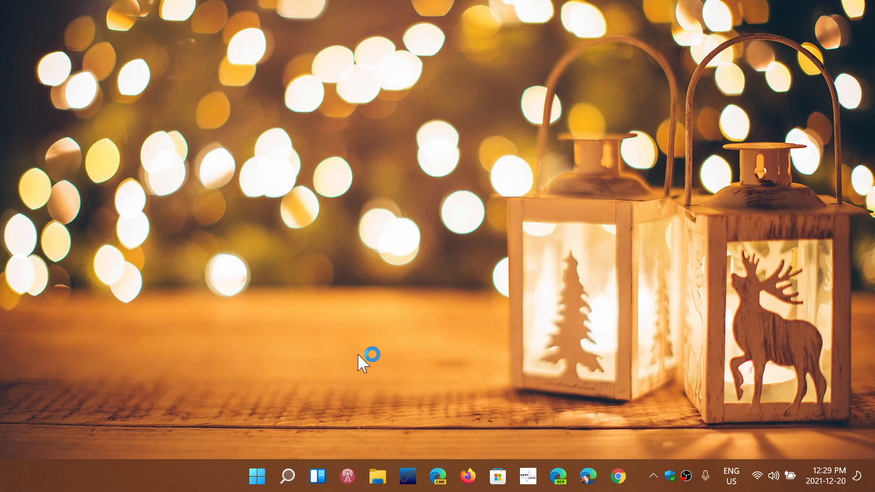
Bring up the Start menu and then the Start button's system-tools menu.
{"action": "left_click", "coordinate": [256, 476]}
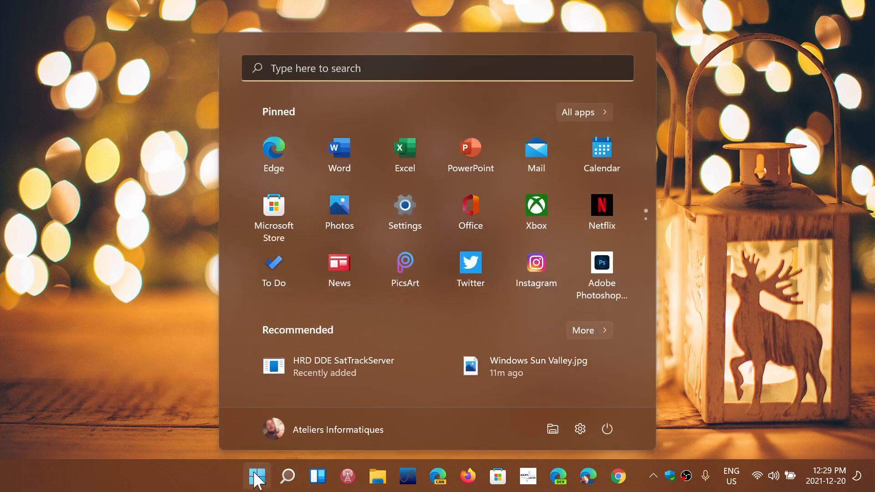
{"action": "mouse_move", "coordinate": [696, 403]}
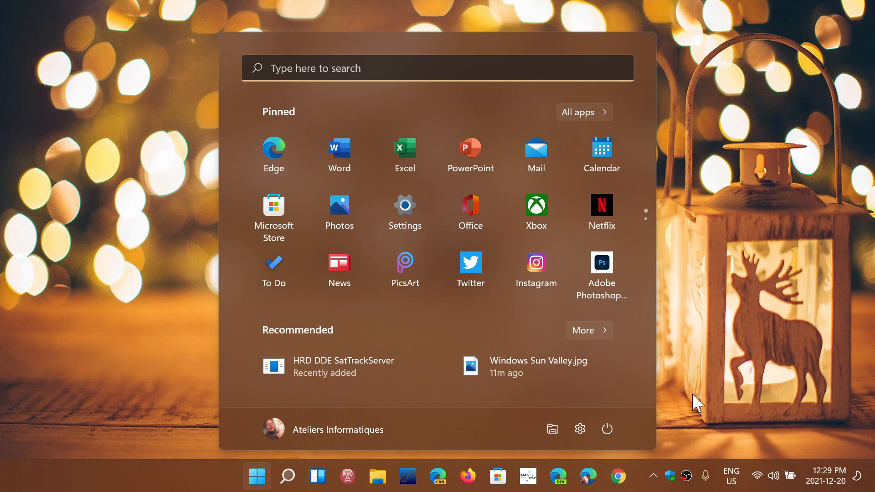
{"action": "mouse_move", "coordinate": [257, 477]}
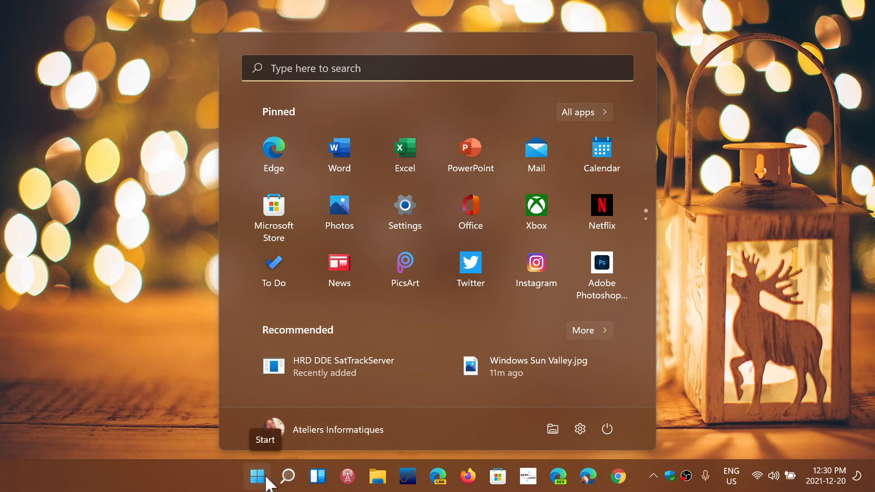
{"action": "right_click", "coordinate": [256, 475]}
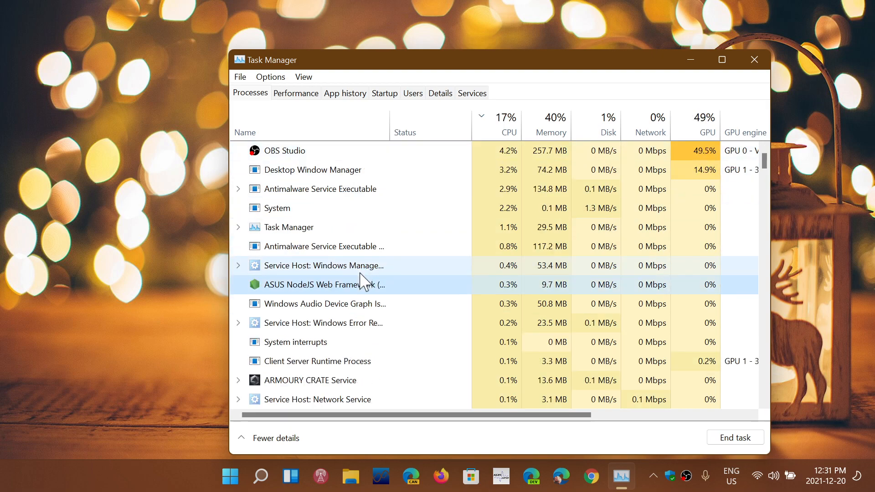
{"action": "mouse_move", "coordinate": [753, 60]}
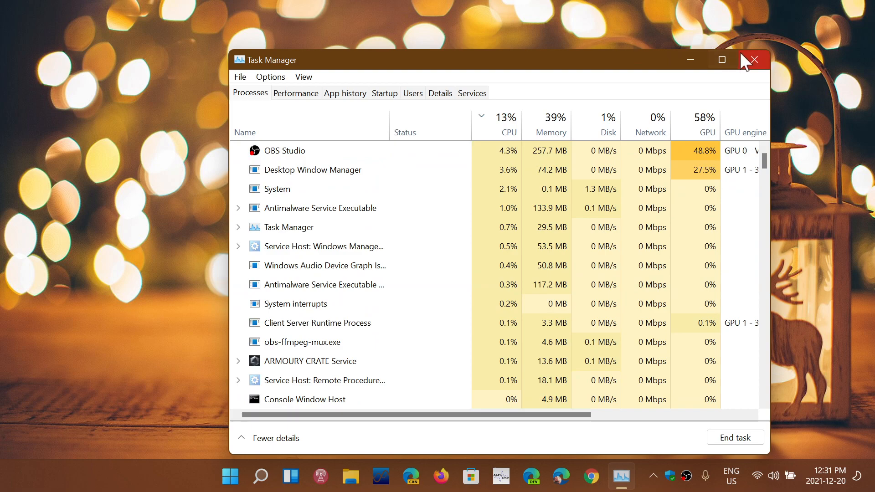
Close Task Manager after reviewing the Processes list, returning to the desktop.
{"action": "left_click", "coordinate": [752, 59]}
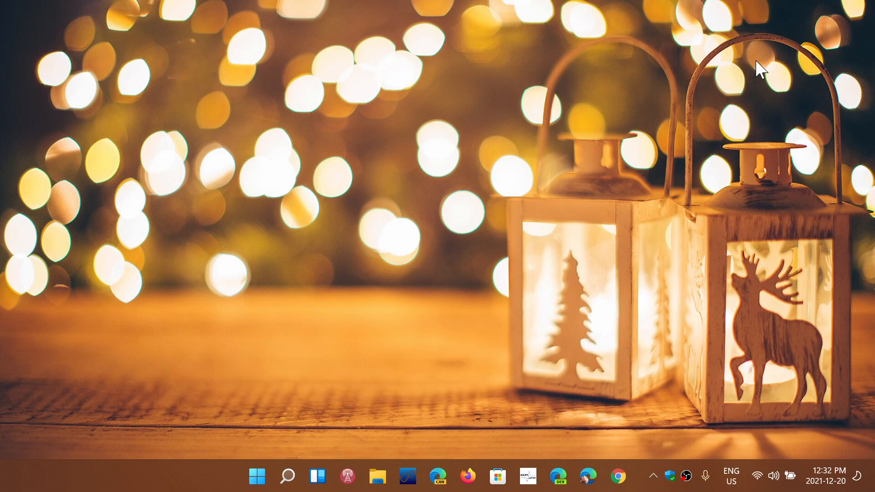
{"action": "mouse_move", "coordinate": [398, 221]}
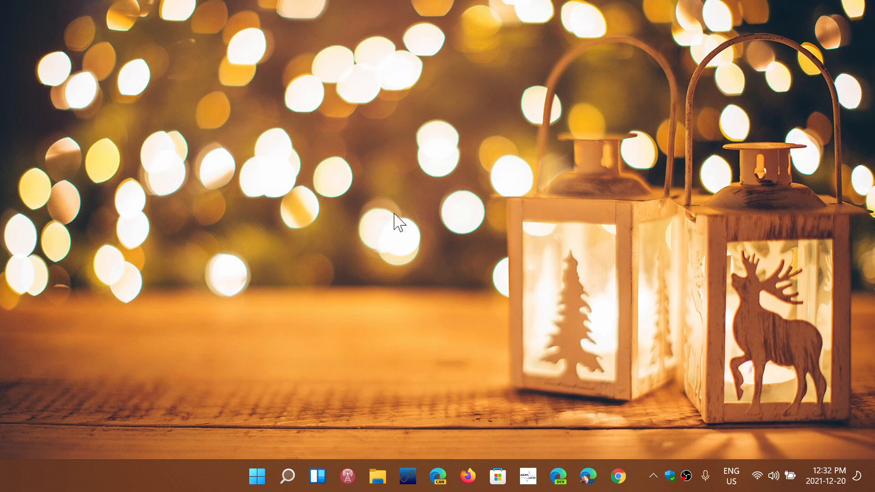
{"action": "right_click", "coordinate": [257, 476]}
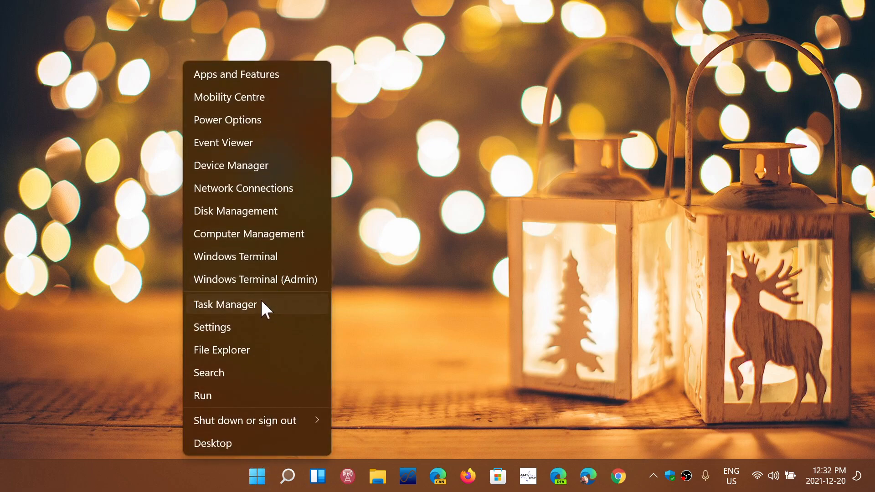
{"action": "left_click", "coordinate": [224, 304]}
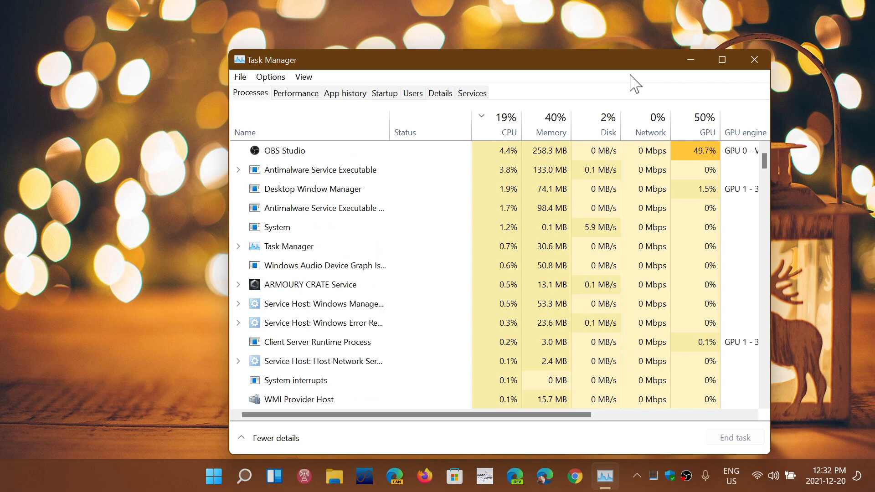
{"action": "left_click", "coordinate": [753, 60]}
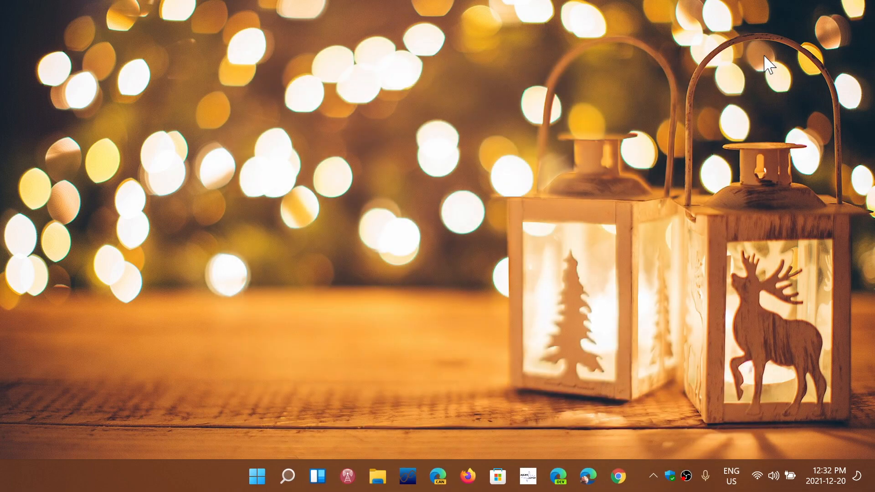